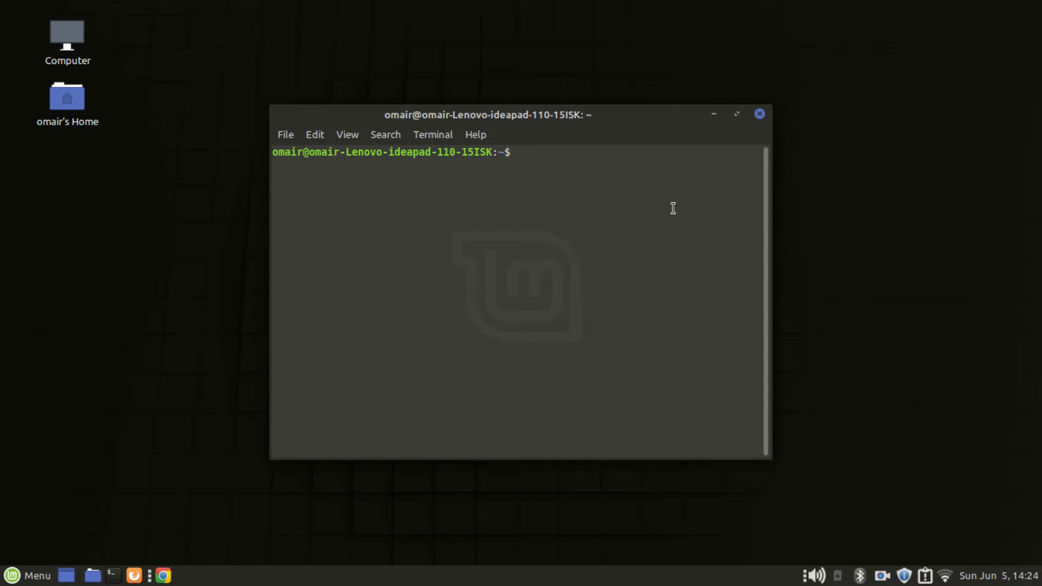
Step: Maximize the terminal and run cat /etc/issue to show 'Linux Mint 19.3 Tricia'
{"action": "left_click", "coordinate": [736, 115]}
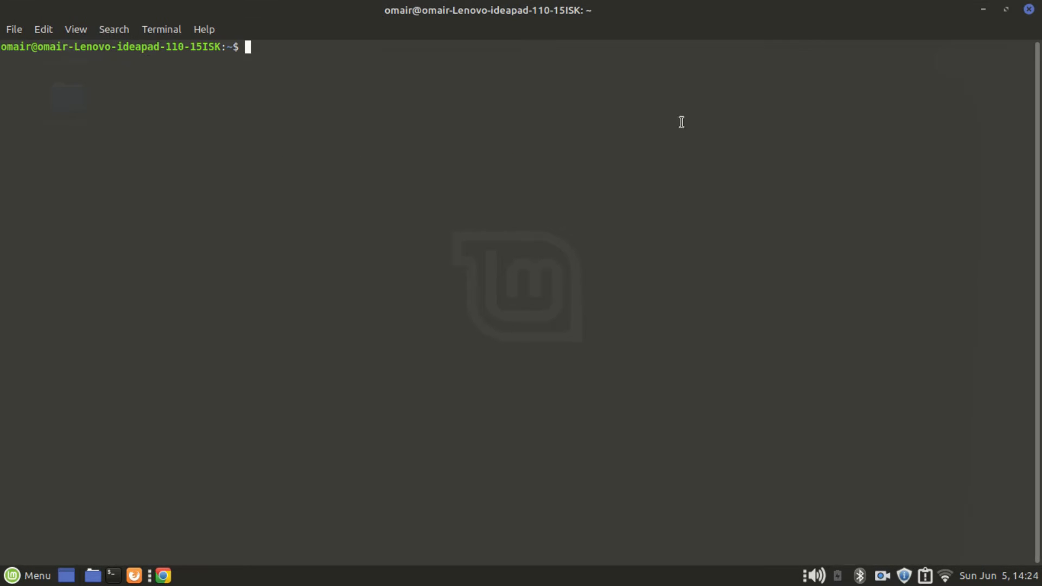
{"action": "mouse_move", "coordinate": [618, 148]}
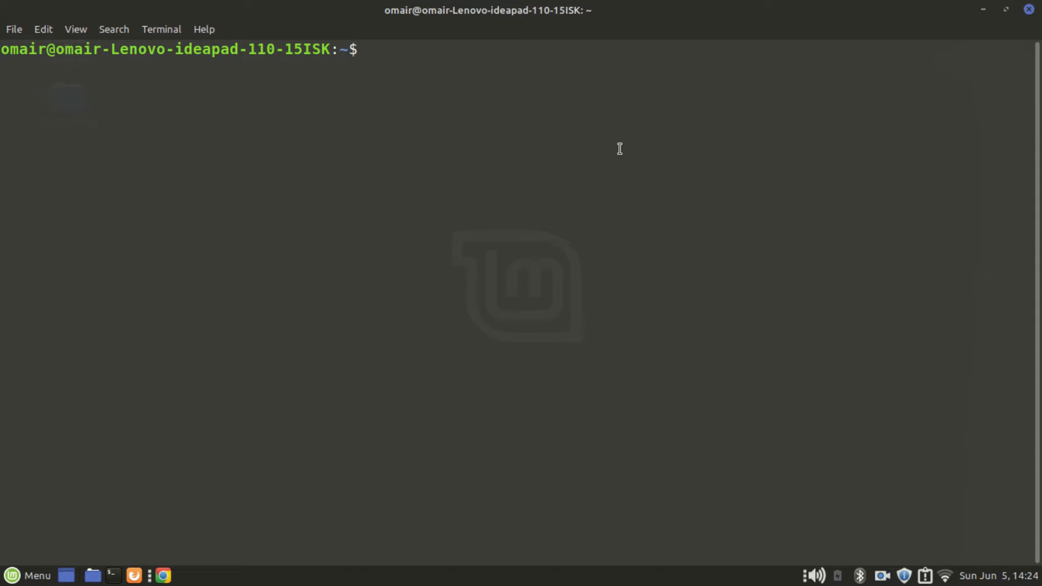
{"action": "type", "text": "ca"}
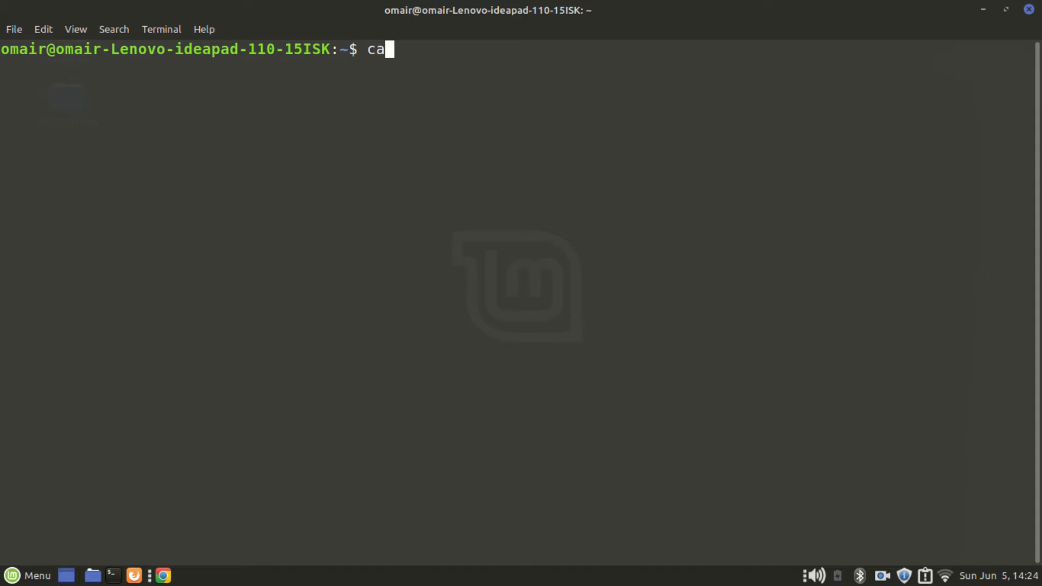
{"action": "type", "text": "t /"}
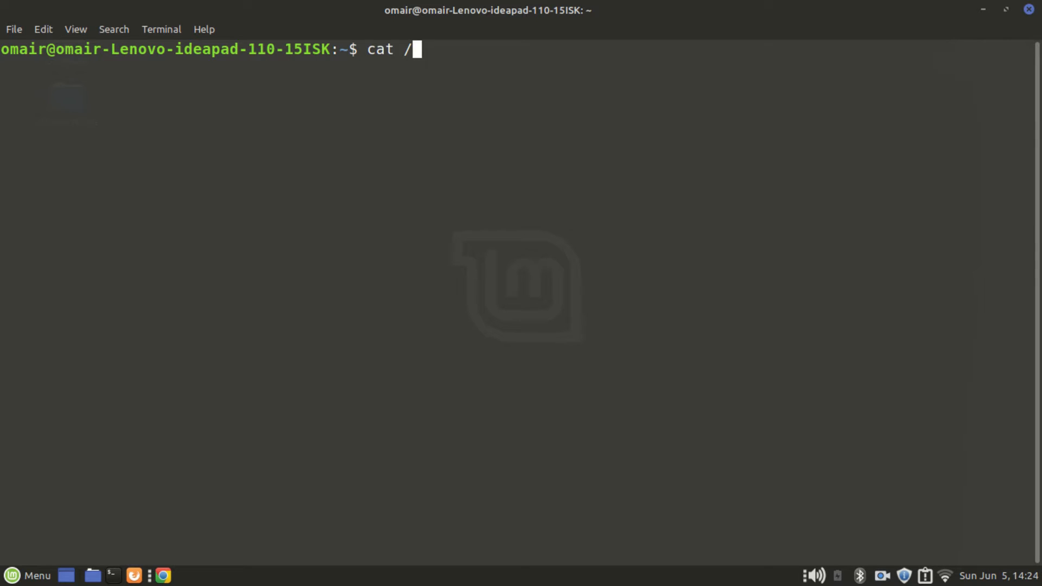
{"action": "type", "text": "etc"}
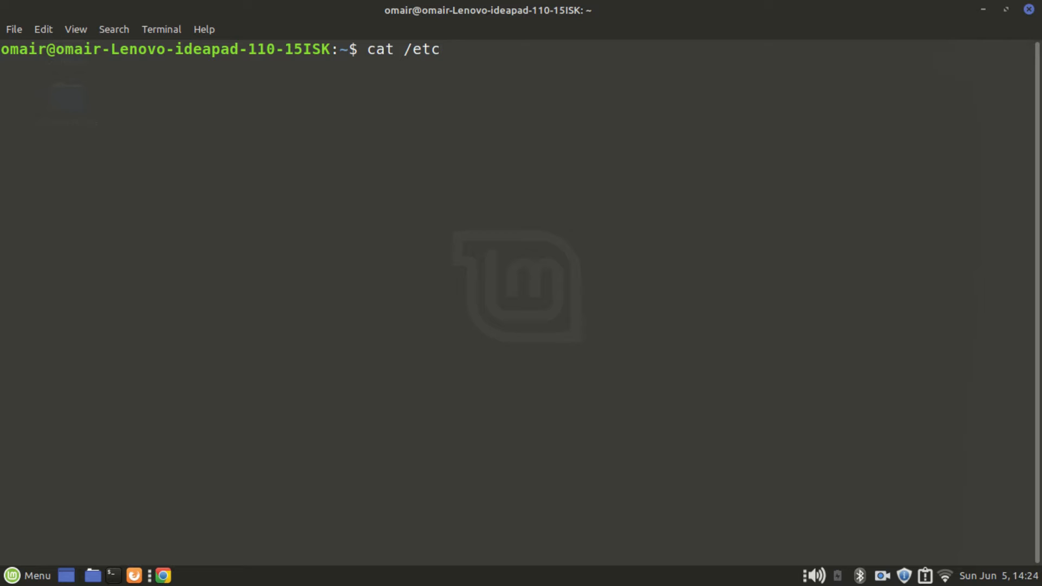
{"action": "type", "text": "/issue"}
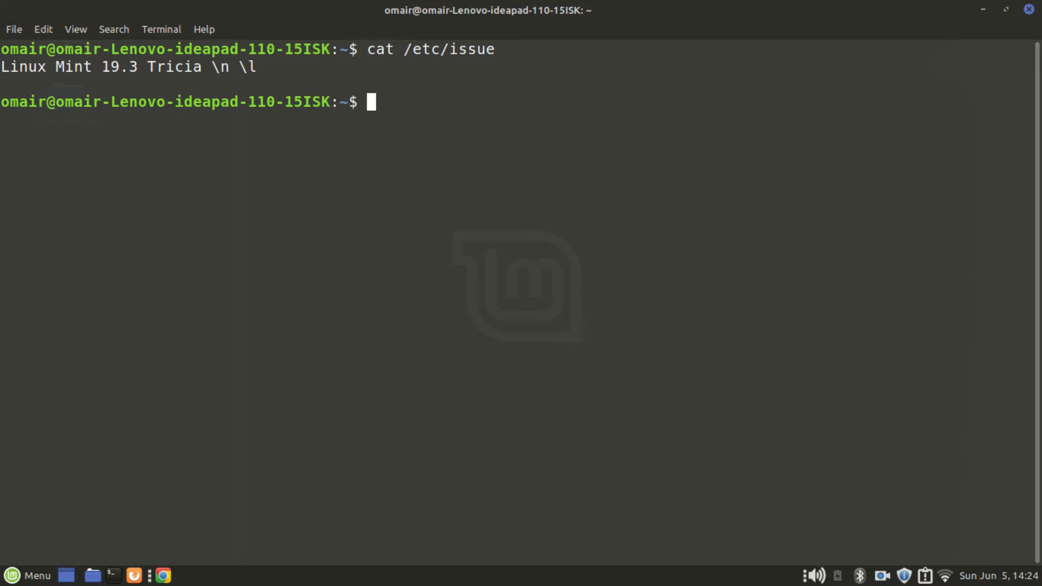
{"action": "mouse_move", "coordinate": [814, 526]}
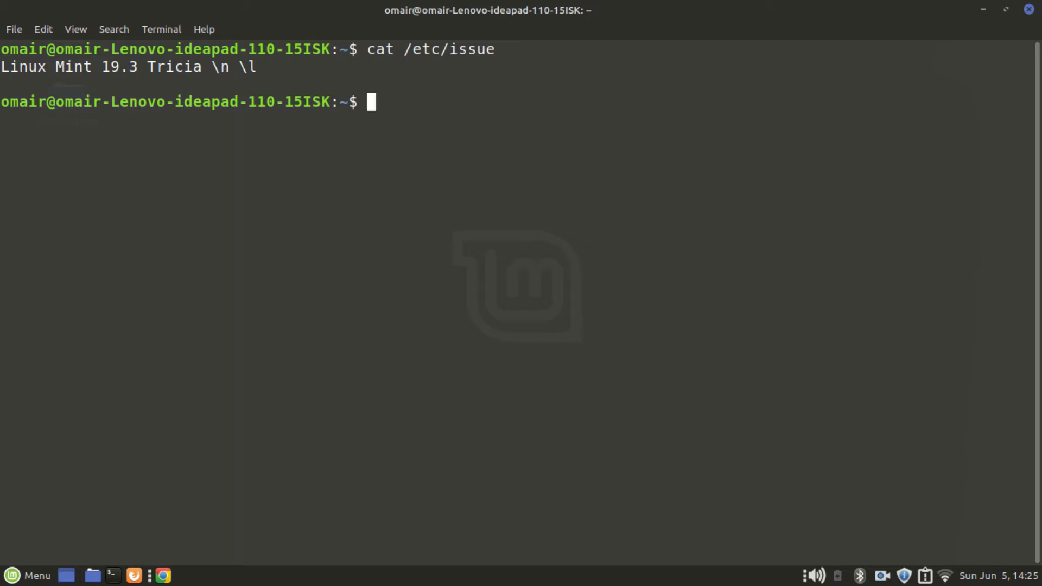
Step: Run cat /etc/os-release to print Mint 19.3 Tricia details based on Ubuntu bionic
{"action": "type", "text": "cat /"}
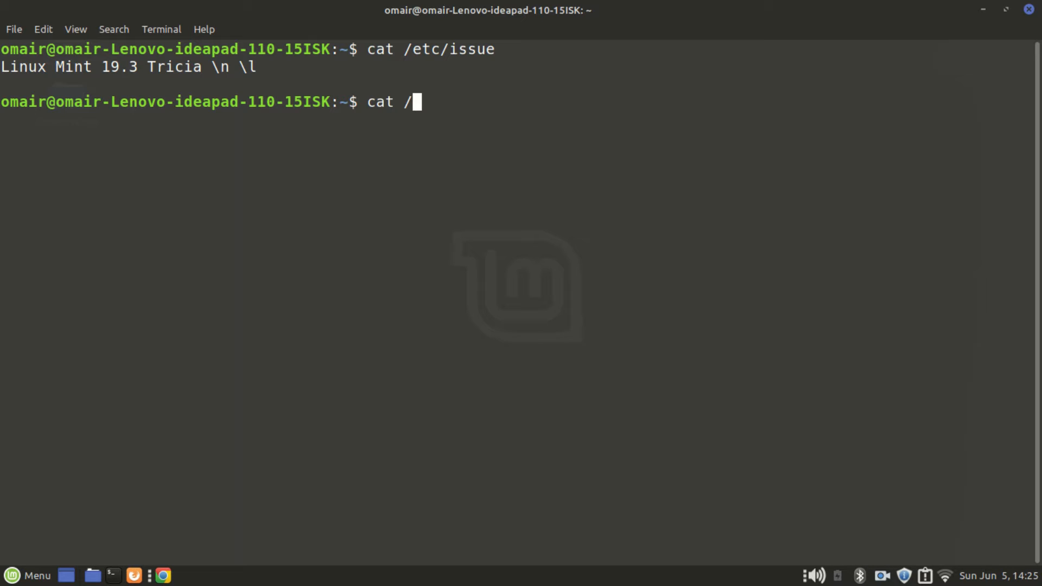
{"action": "type", "text": "etc/o"}
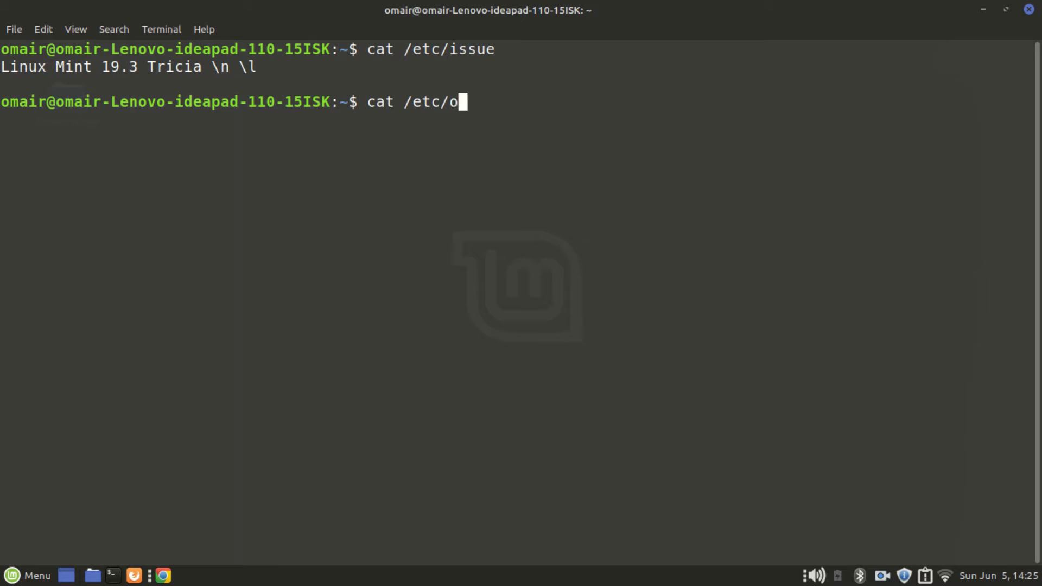
{"action": "type", "text": "s-r"}
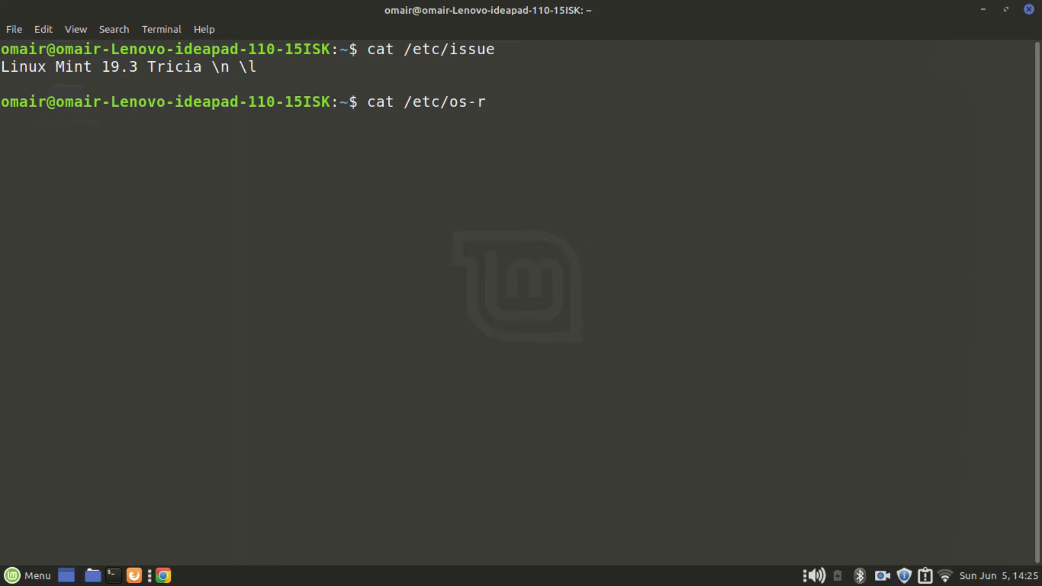
{"action": "type", "text": "elease"}
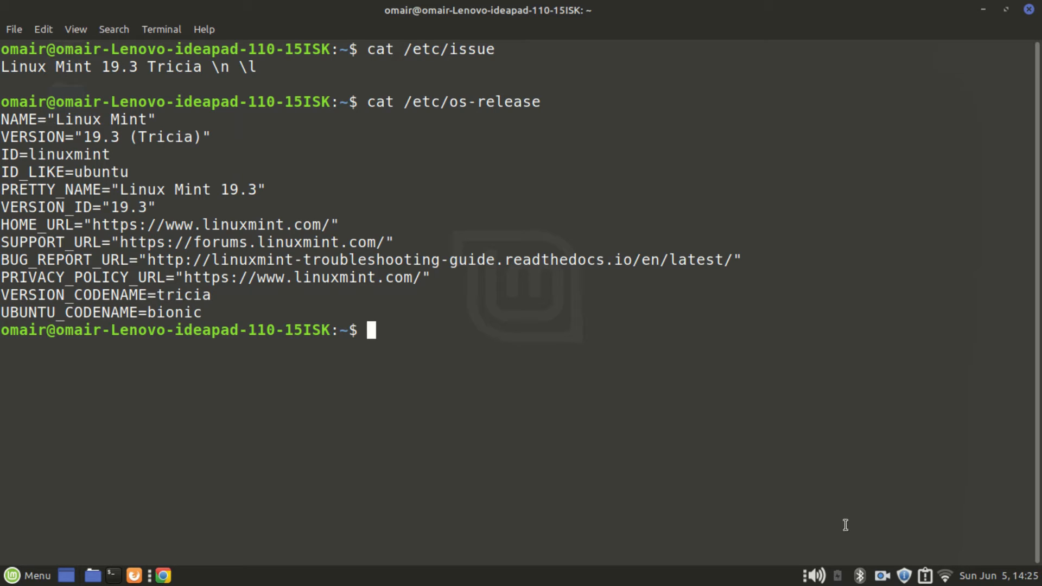
Step: Run hostnamectl to show kernel 5.4.0-109 on x86-64, then clear the terminal
{"action": "type", "text": "hostnamectl"}
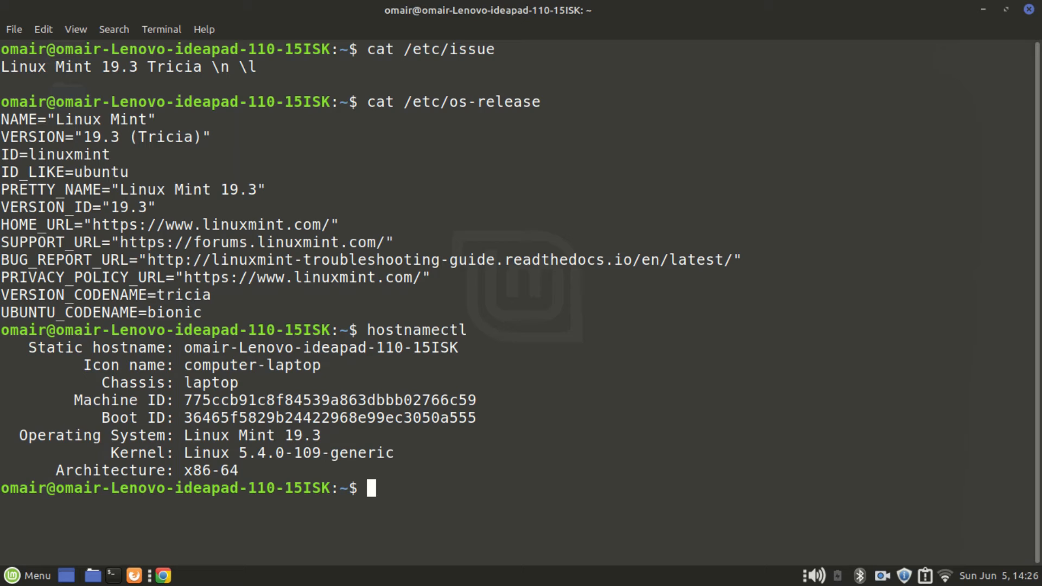
{"action": "type", "text": "cl"}
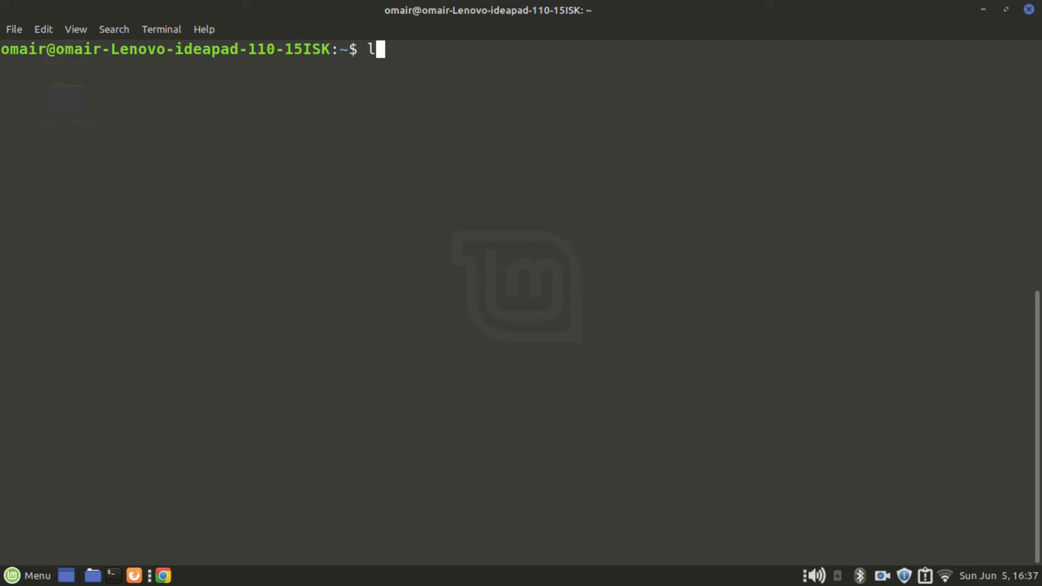
Step: Run lsb_release -a, then edit the recalled command into lsb_release --all
{"action": "type", "text": "sb_r"}
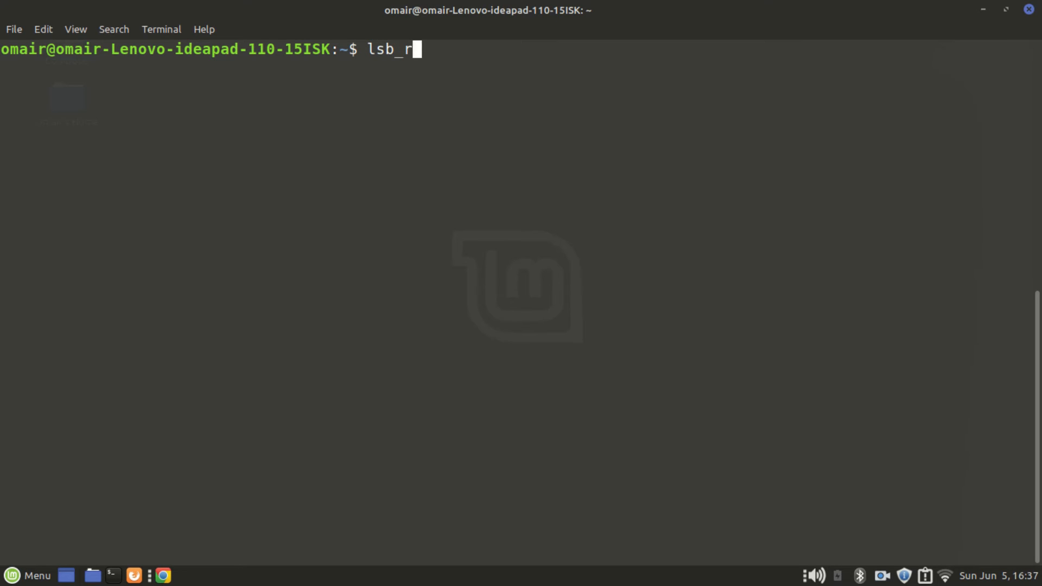
{"action": "type", "text": "elease -a"}
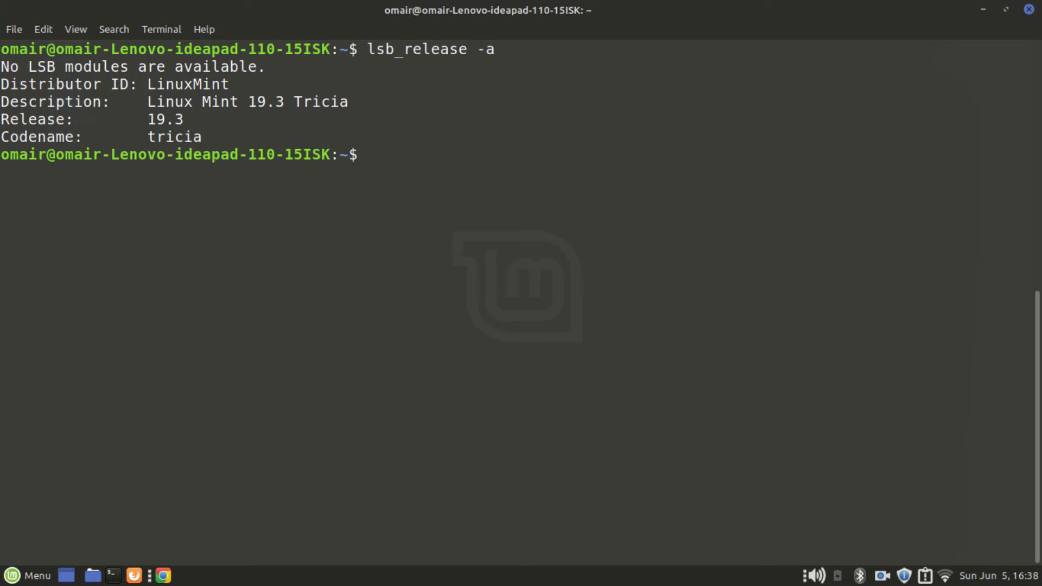
{"action": "type", "text": "lsb_release -a"}
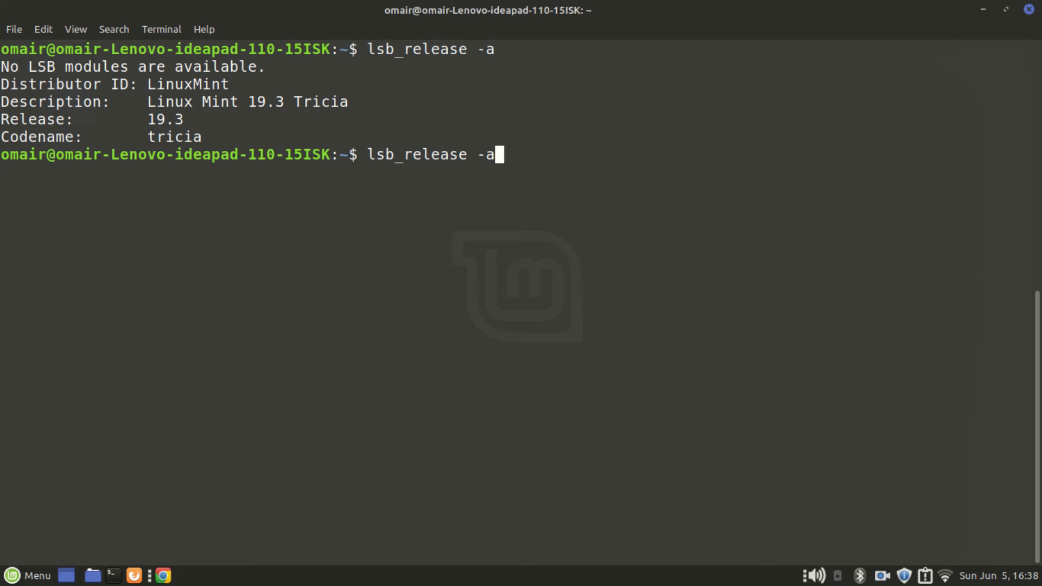
{"action": "key", "text": "BackSpace"}
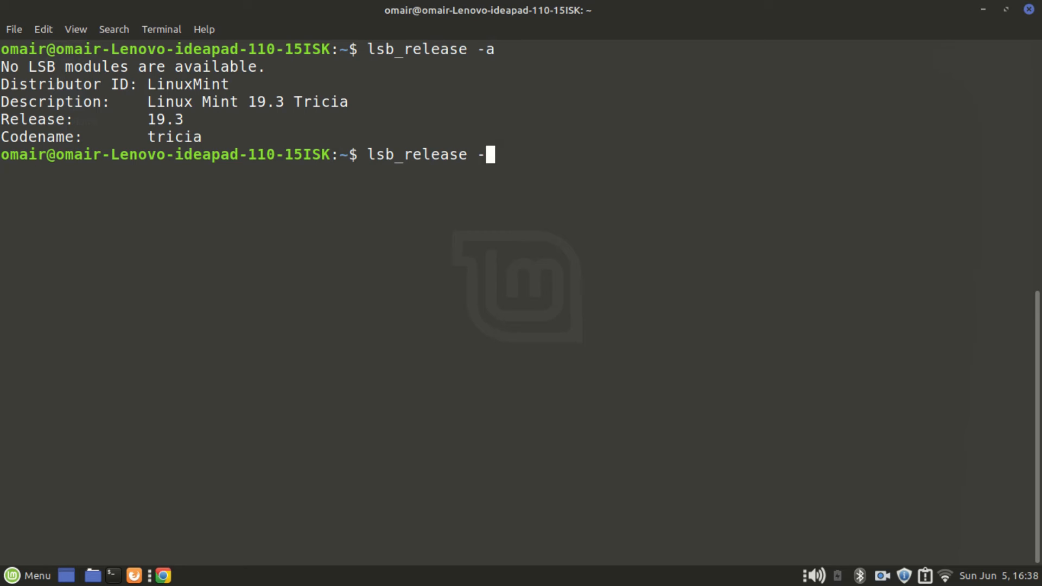
{"action": "type", "text": "-all"}
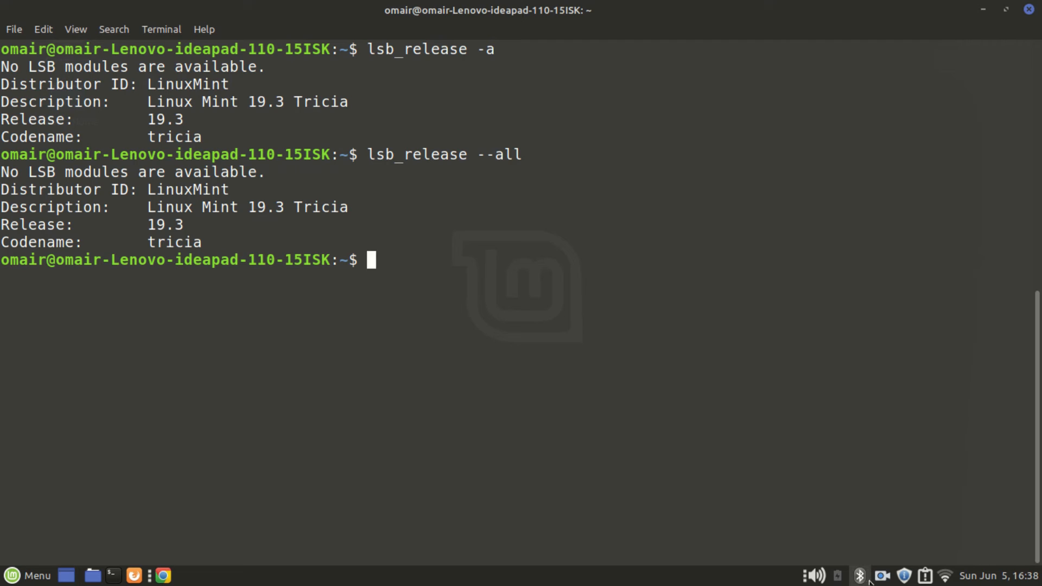
{"action": "mouse_move", "coordinate": [782, 377]}
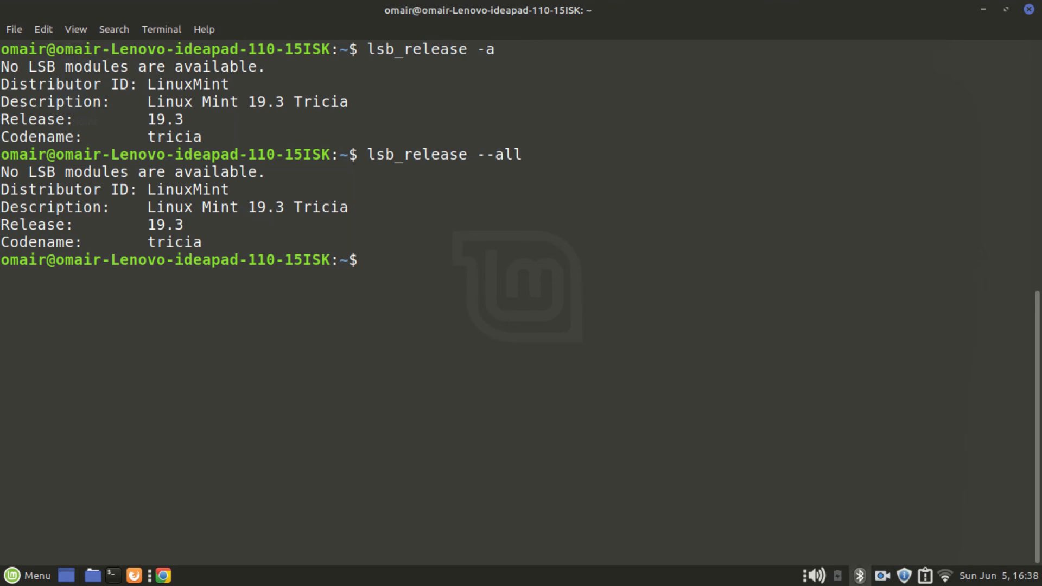
Step: Run lsb_release --all --short for bare Mint 19.3 values, then clear the screen
{"action": "type", "text": "lsb_release --all"}
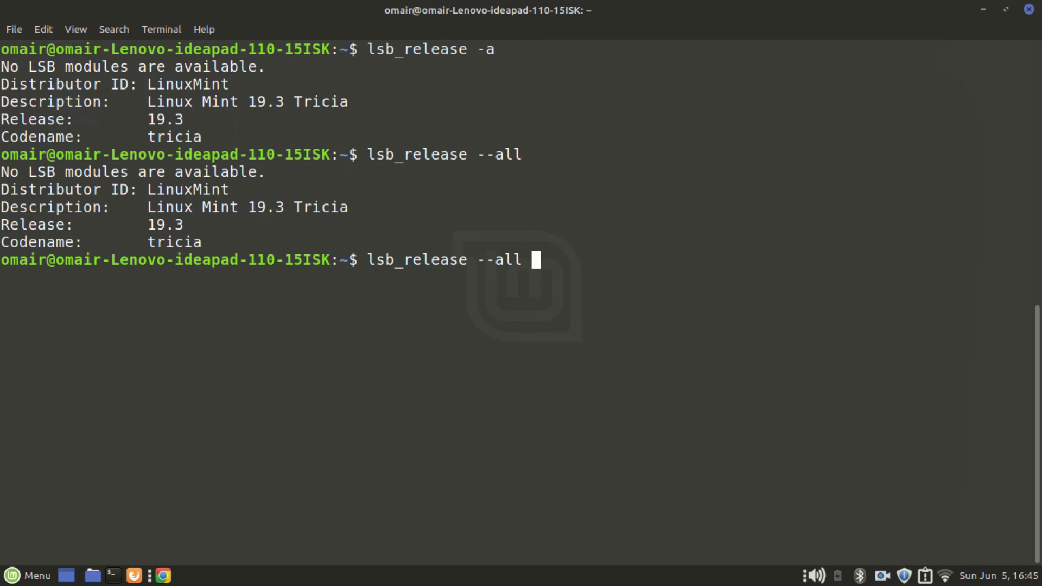
{"action": "type", "text": "--short"}
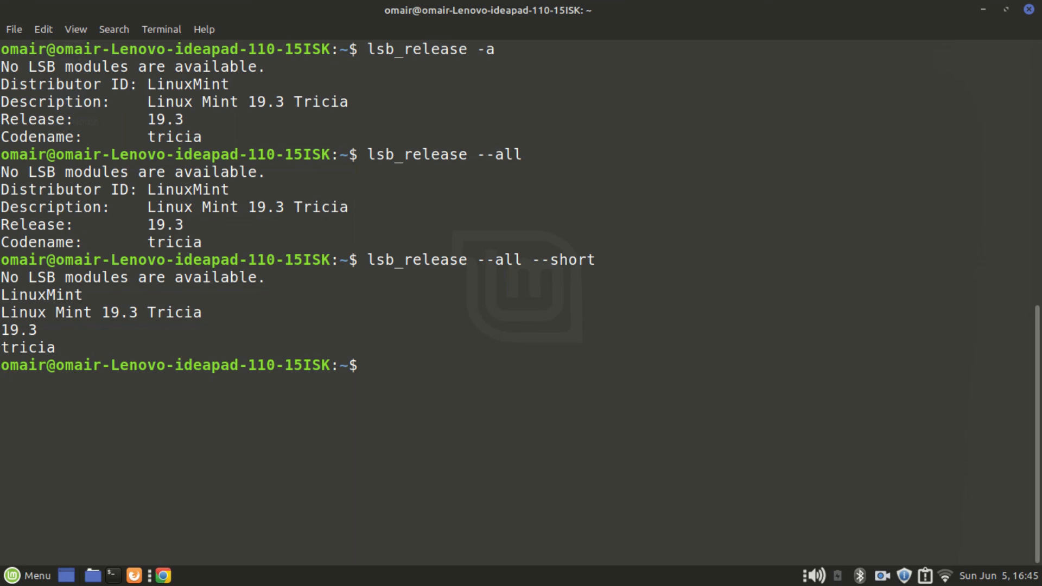
{"action": "type", "text": "cle"}
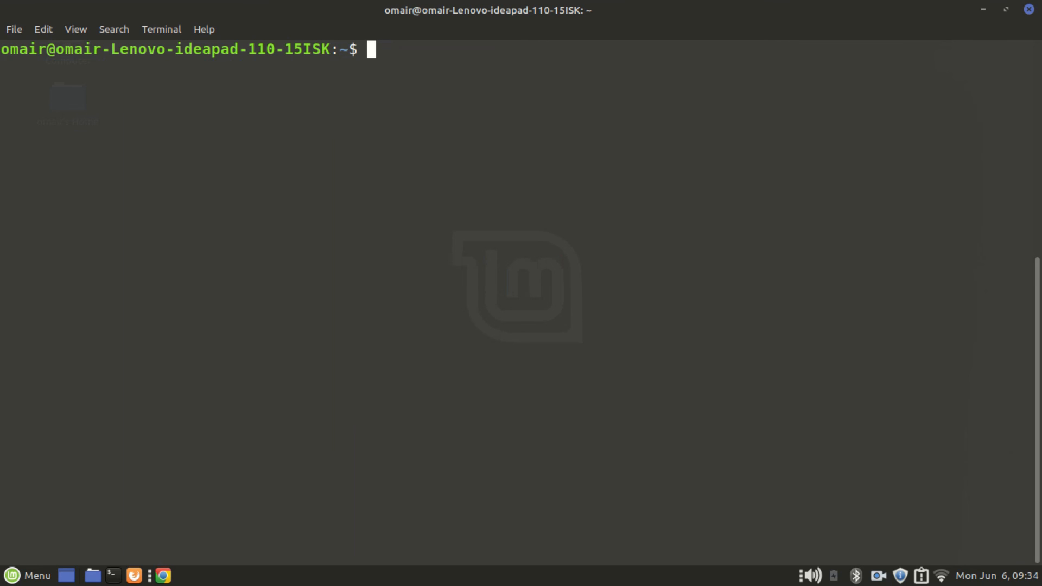
Step: Run neofetch to show the Mint logo, kernel 5.4.0-109, i3-6100U CPU and 3804MiB memory
{"action": "type", "text": "neofetch"}
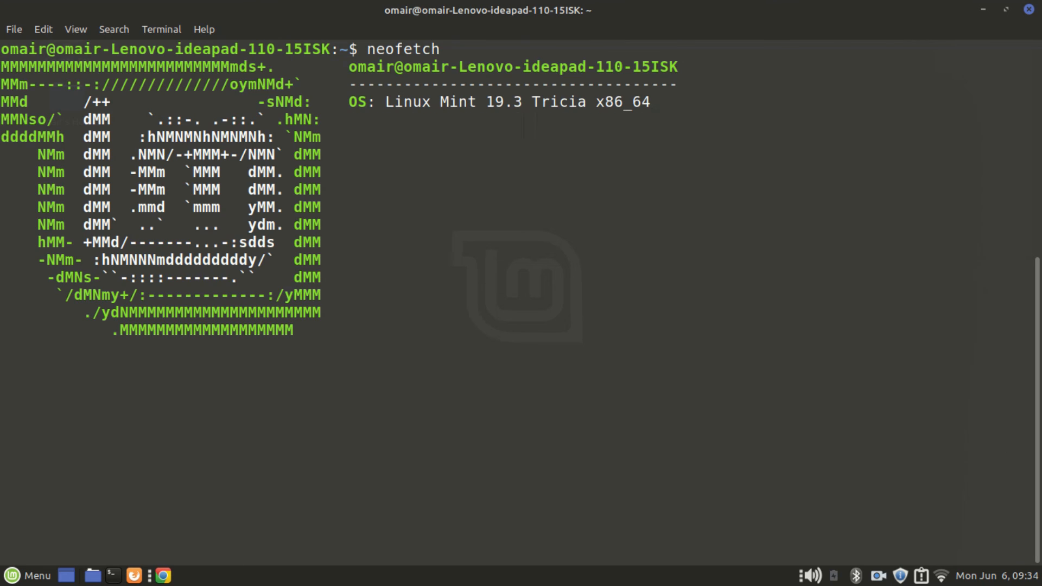
{"action": "key", "text": "Return"}
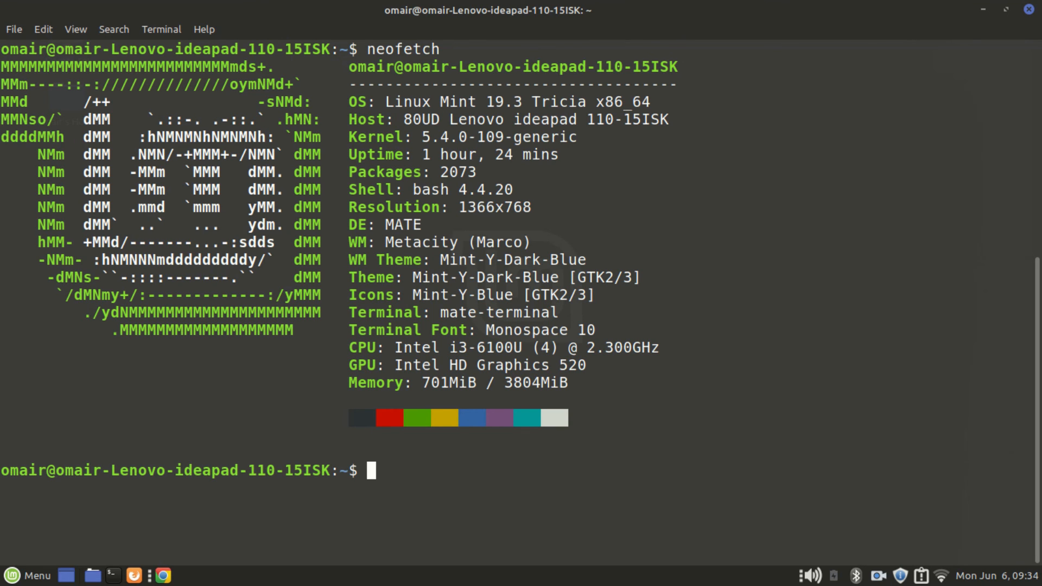